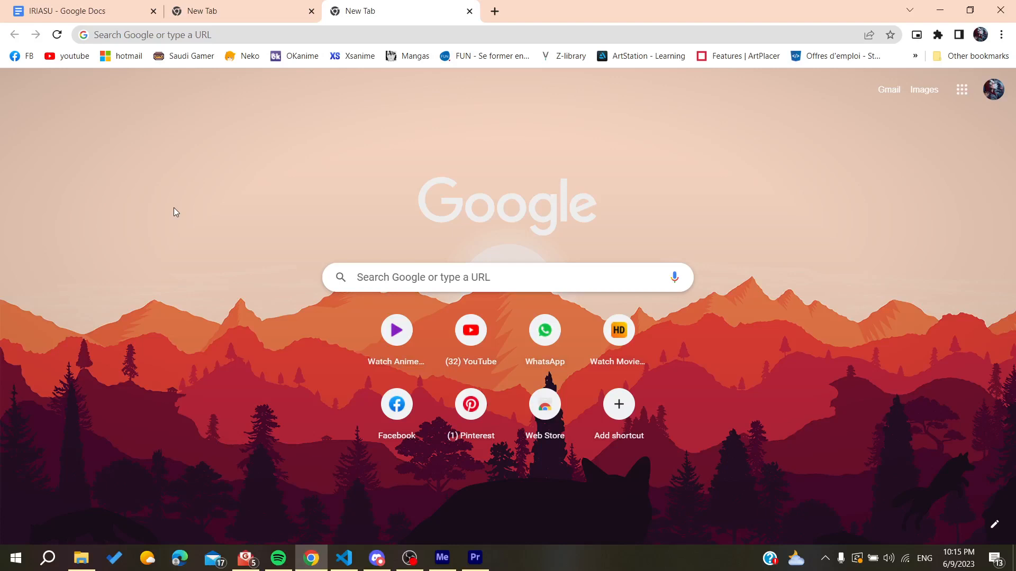
mouse_move(100, 110)
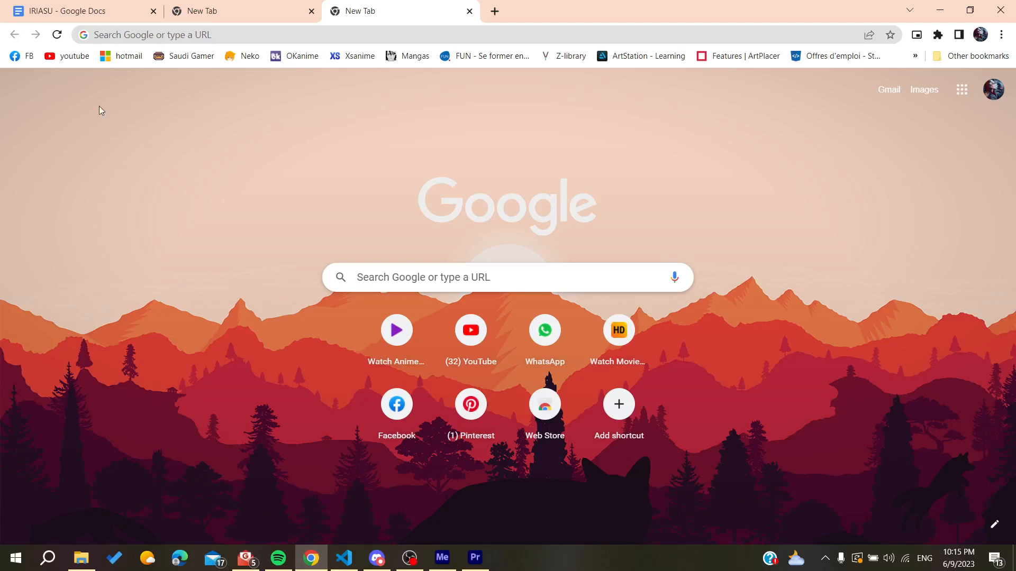
mouse_move(178, 190)
text(figma)
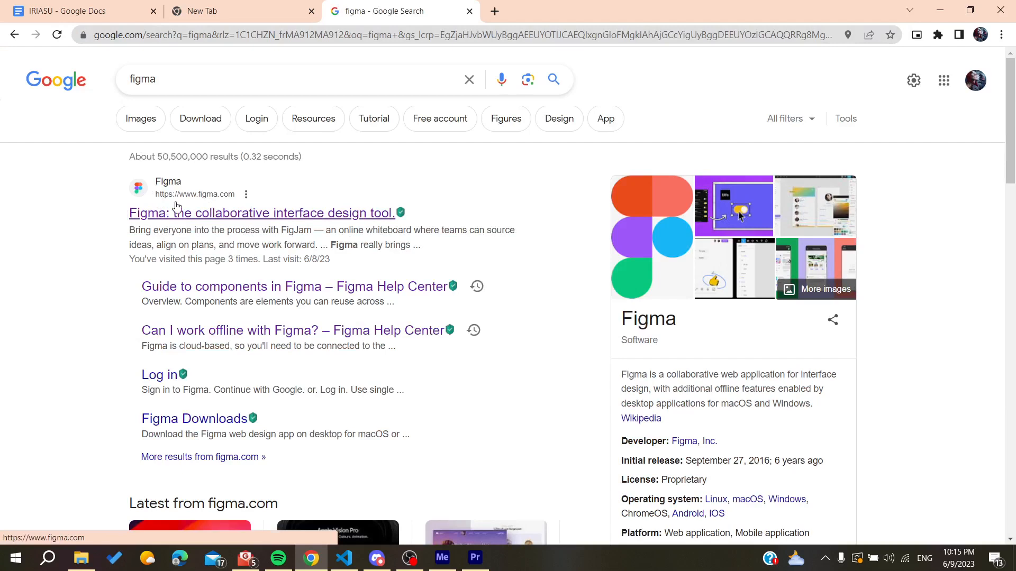
mouse_move(205, 197)
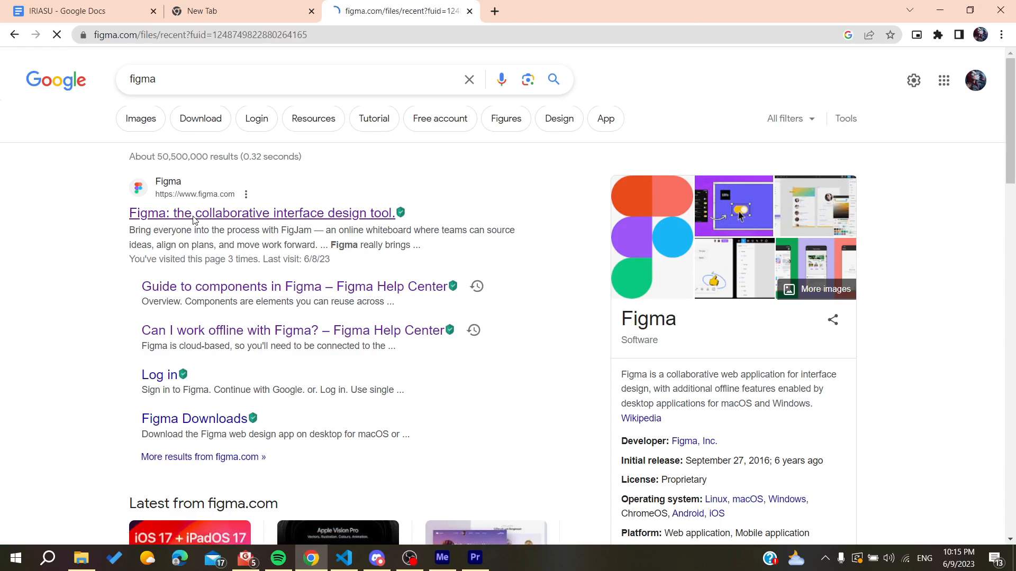
click(260, 213)
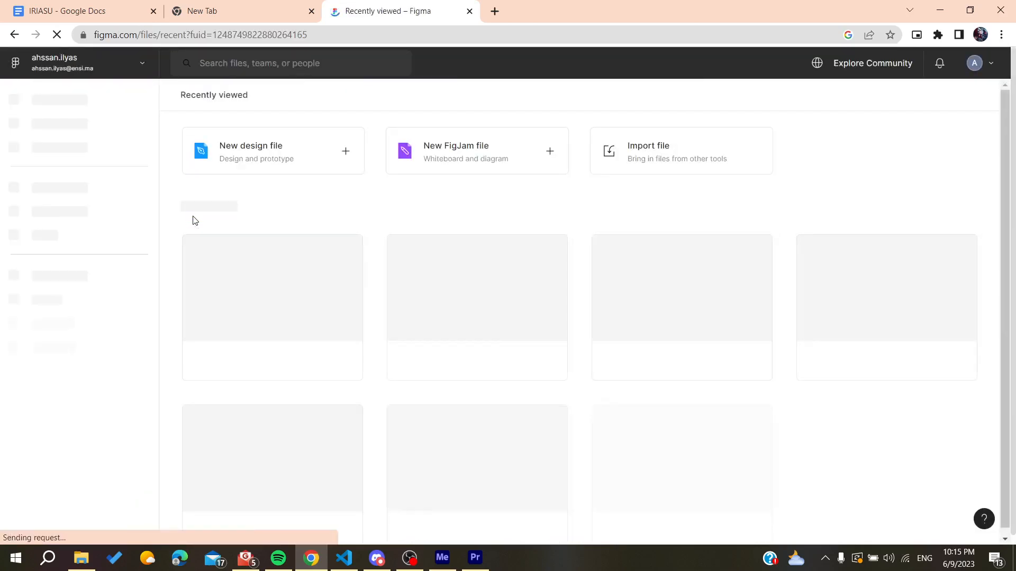
click(981, 63)
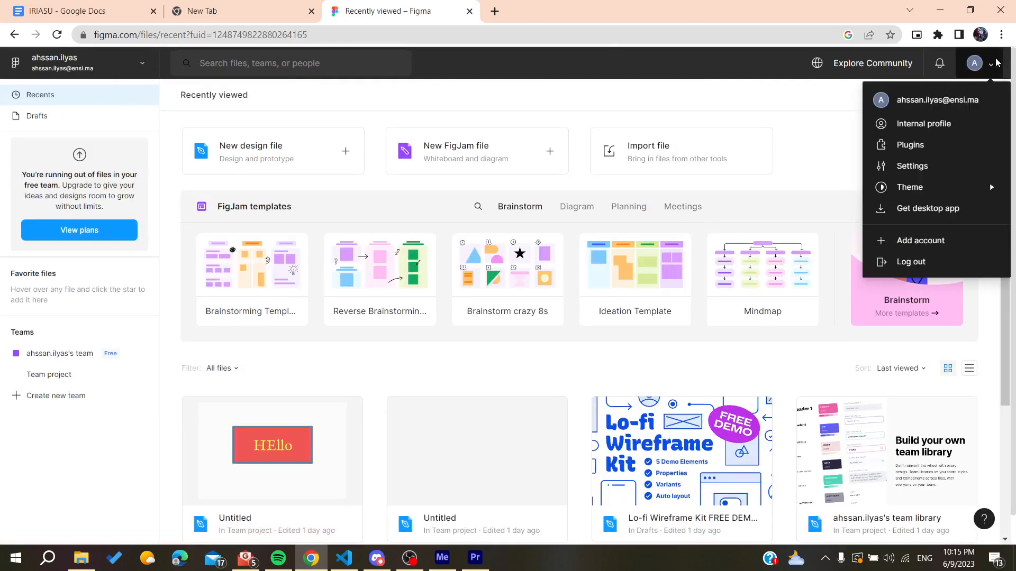
mouse_move(910, 262)
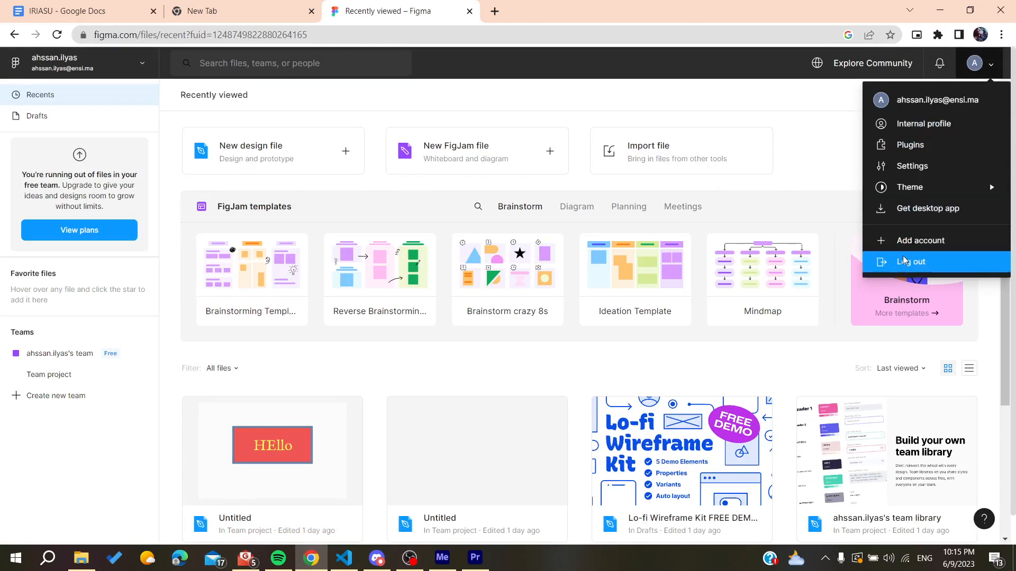
click(910, 262)
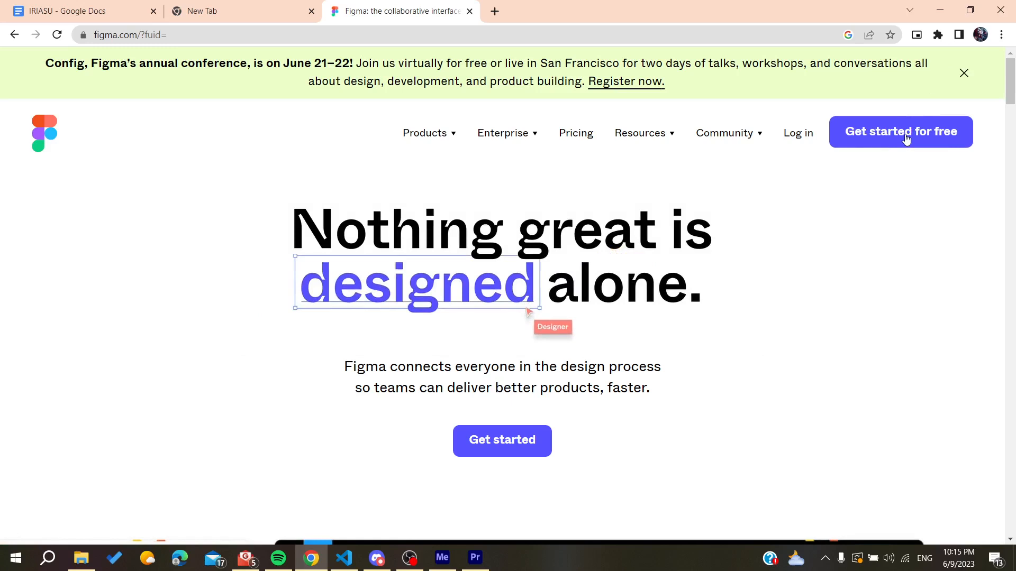
click(797, 133)
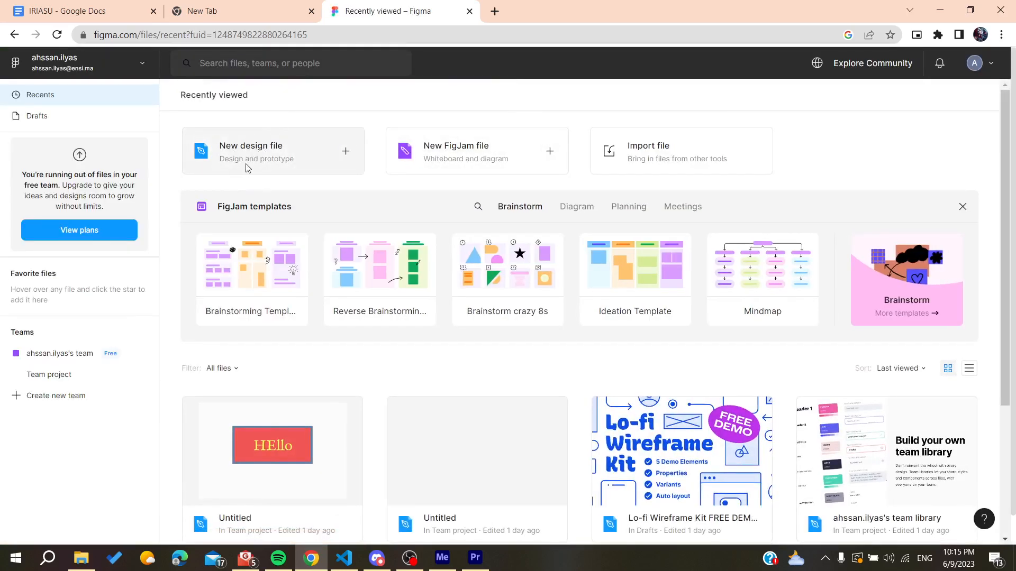
mouse_move(265, 156)
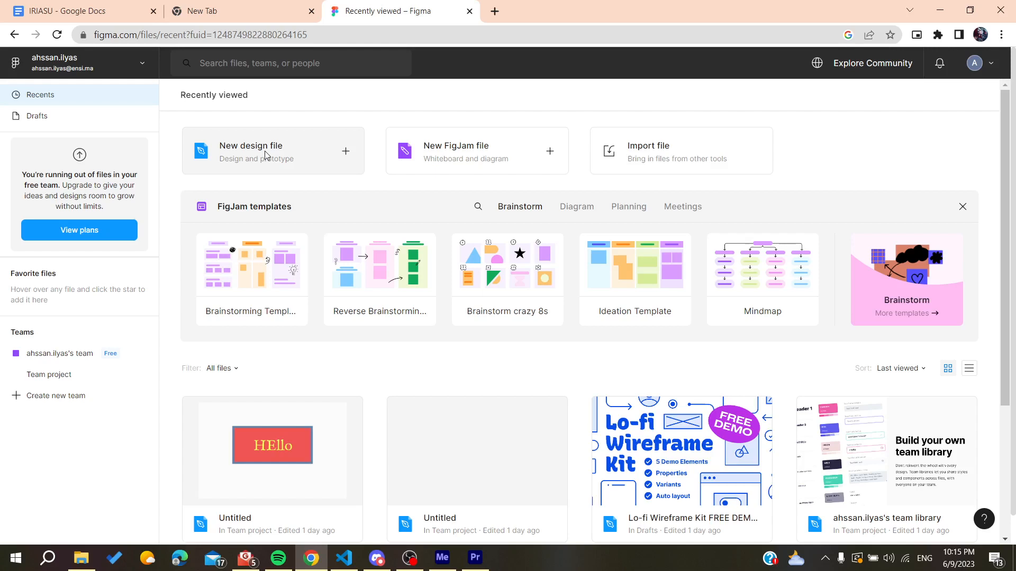
- Create a blank Untitled design file and browse its plugins list, checking Remove BG's run options
click(272, 151)
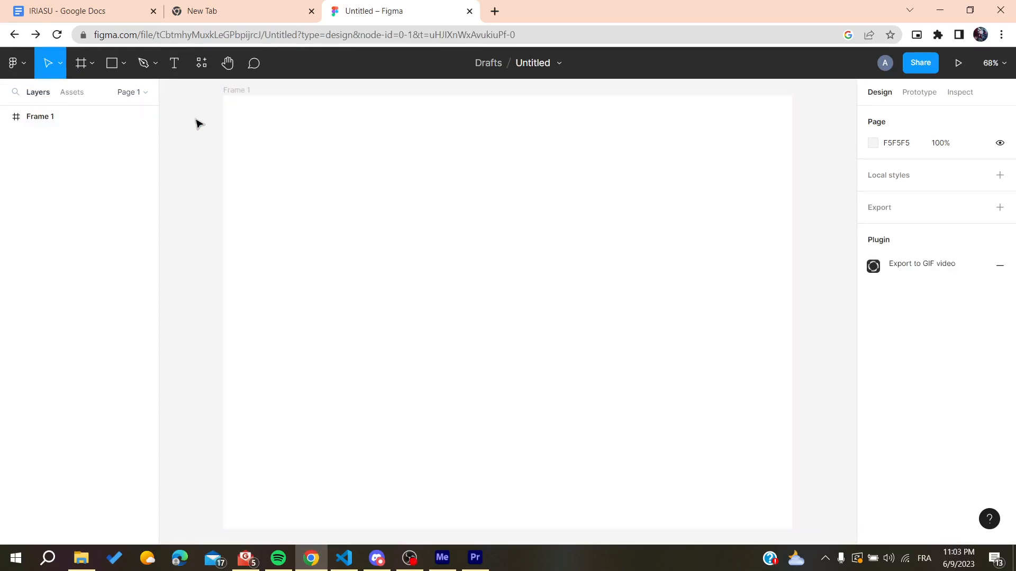
mouse_move(176, 98)
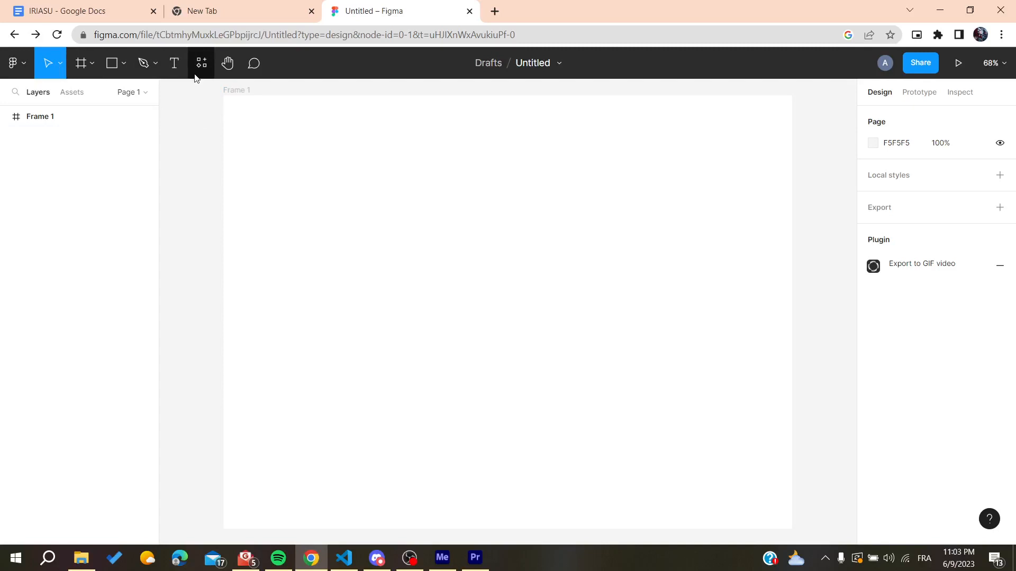
click(201, 63)
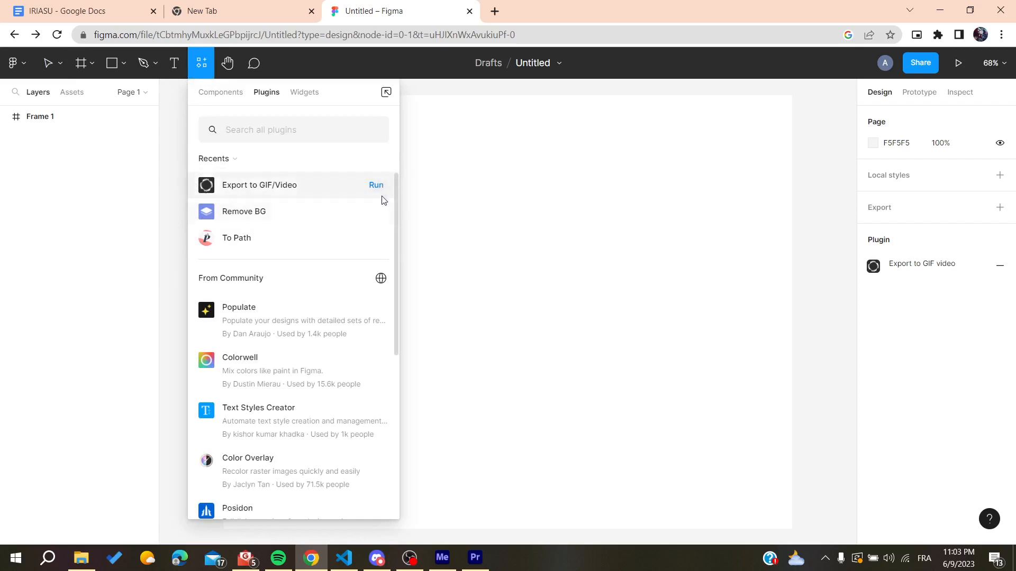
click(371, 211)
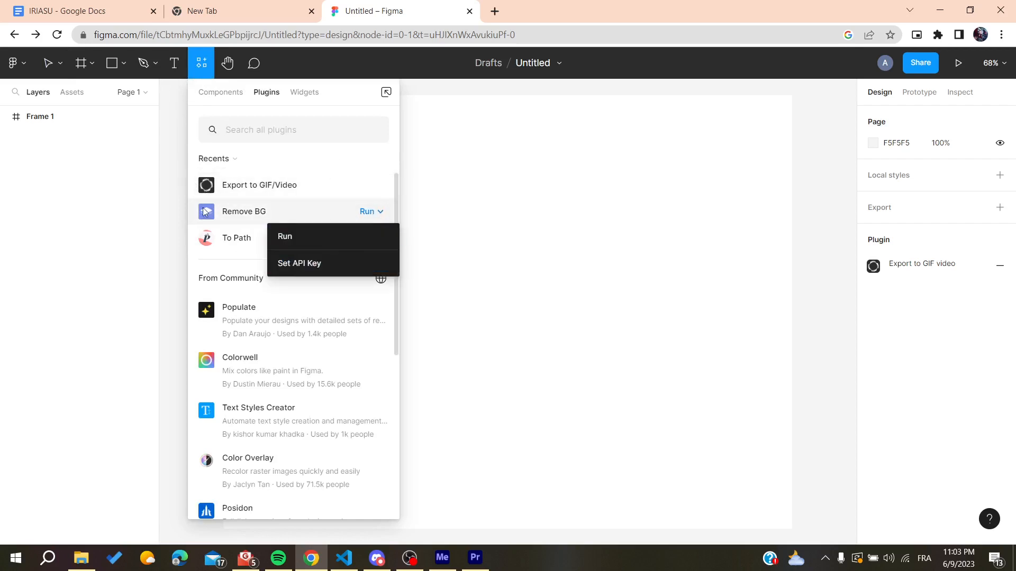
click(12, 63)
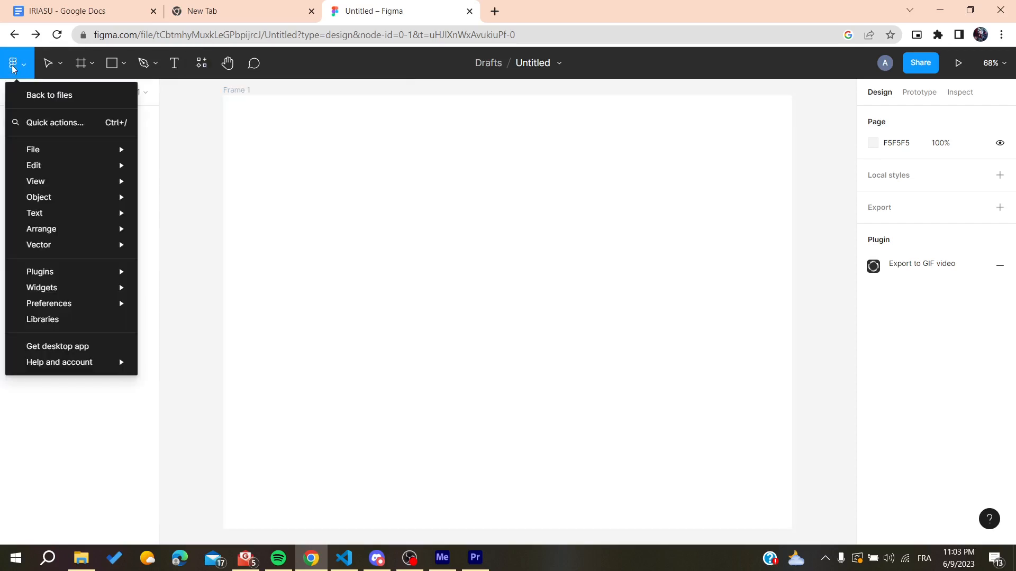
- Go back to files, view the account Plugins settings, and follow the desktop app link
click(49, 96)
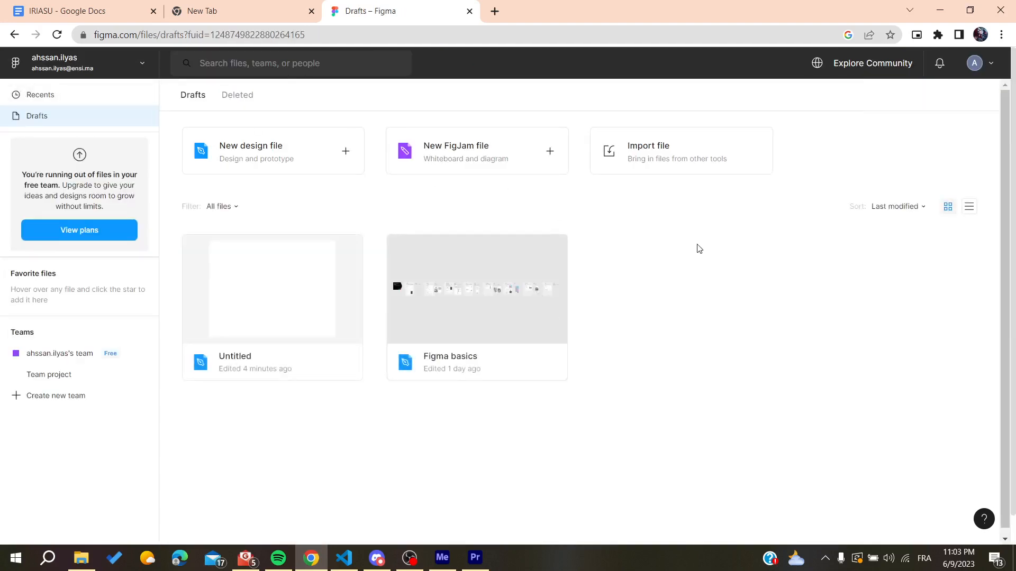
click(979, 63)
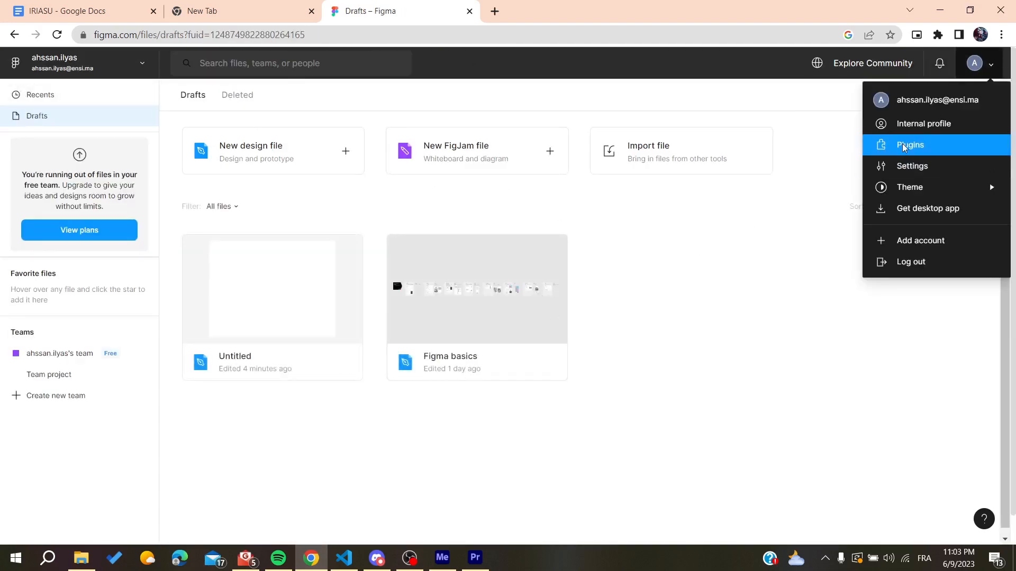
click(909, 145)
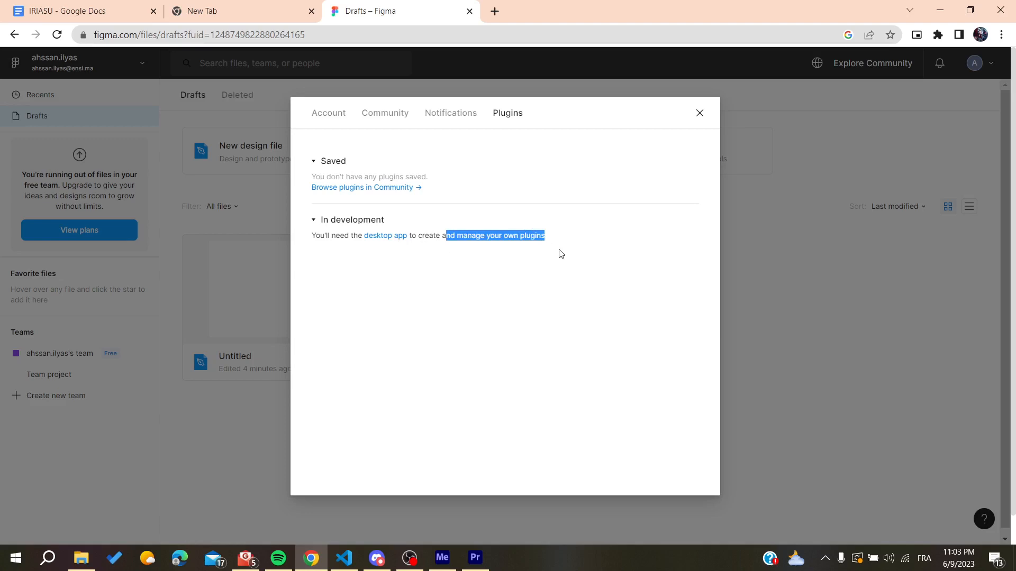
mouse_move(382, 235)
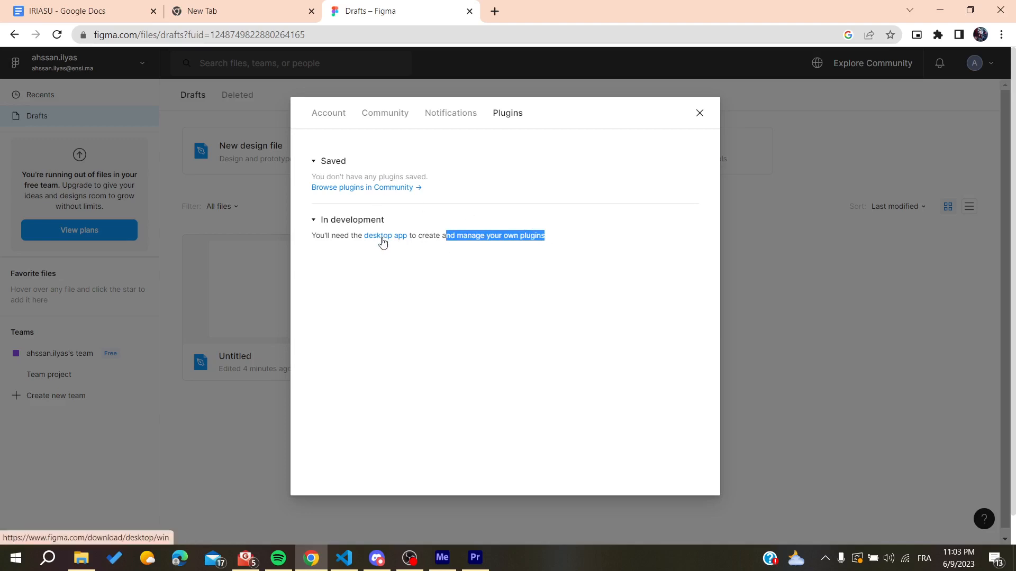
click(385, 234)
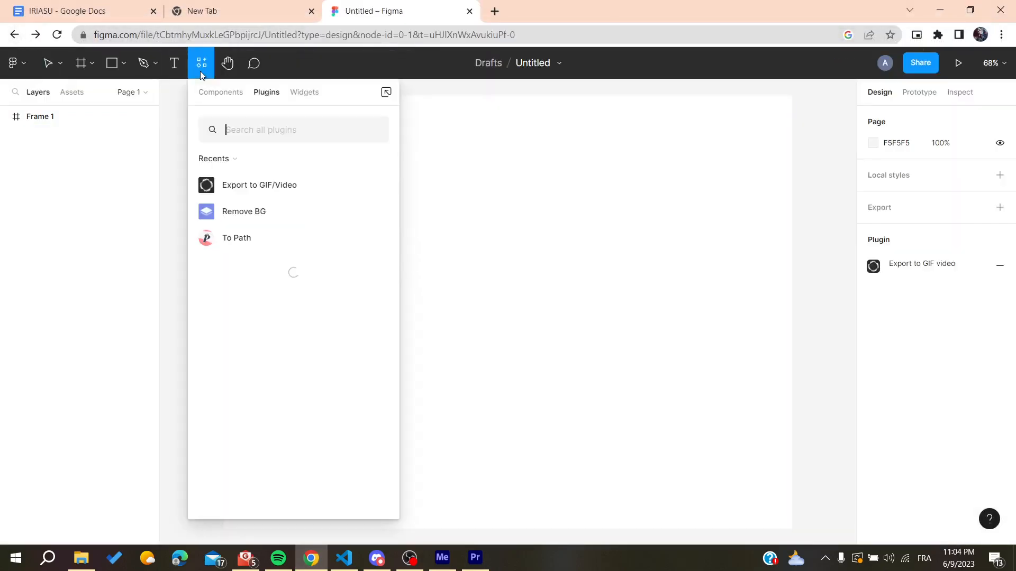
mouse_move(381, 184)
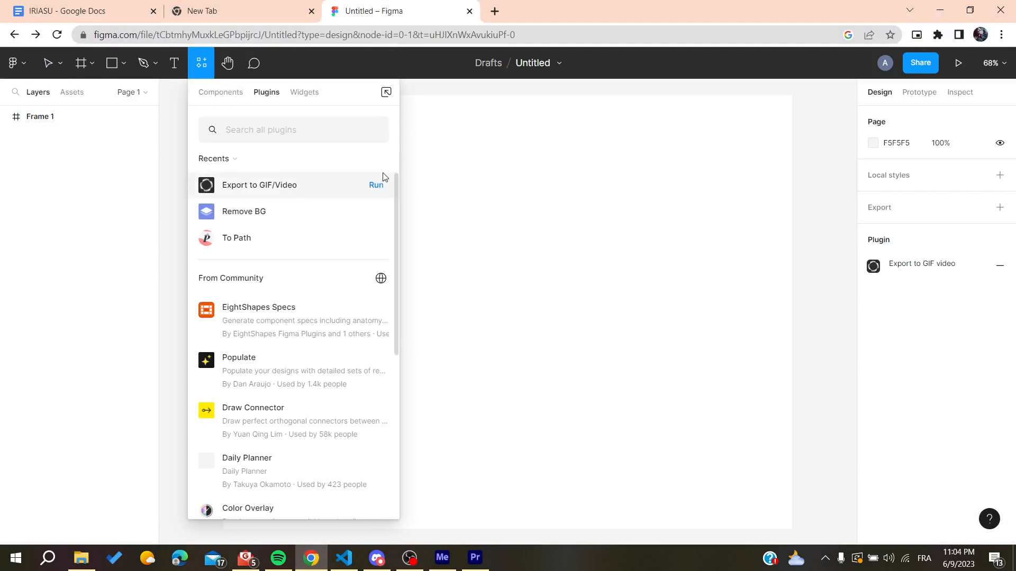
mouse_move(369, 187)
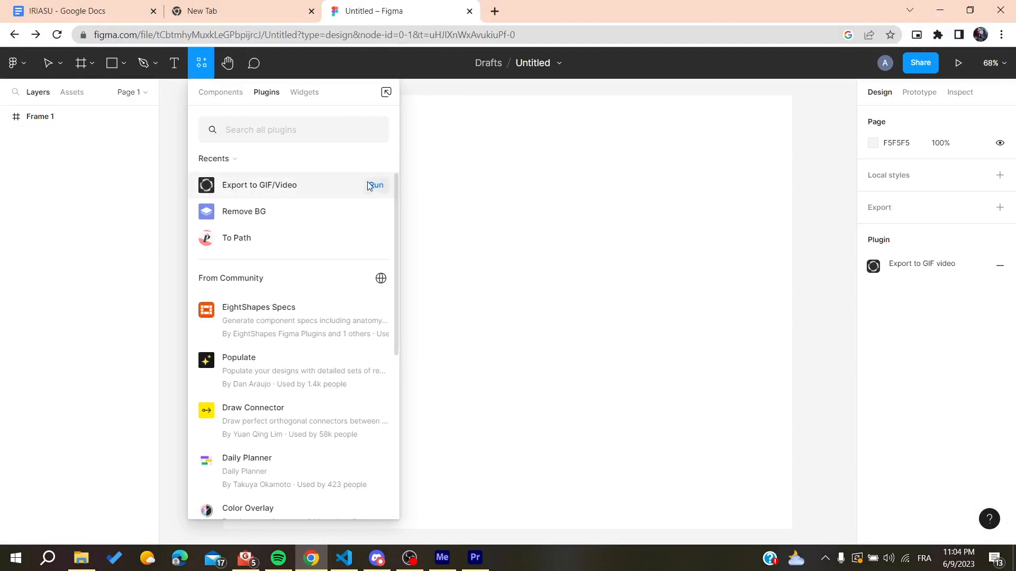
mouse_move(8, 36)
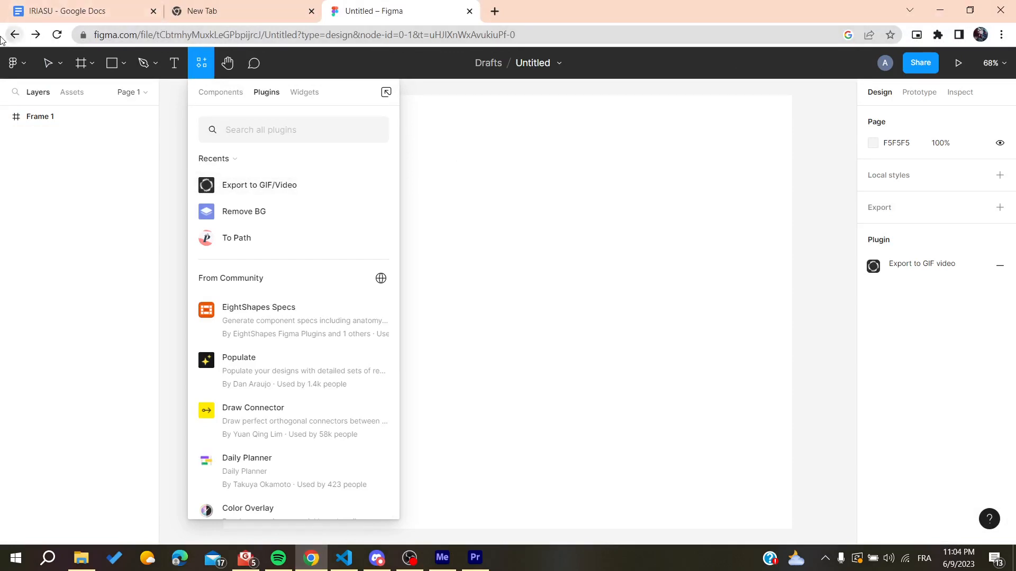
click(11, 63)
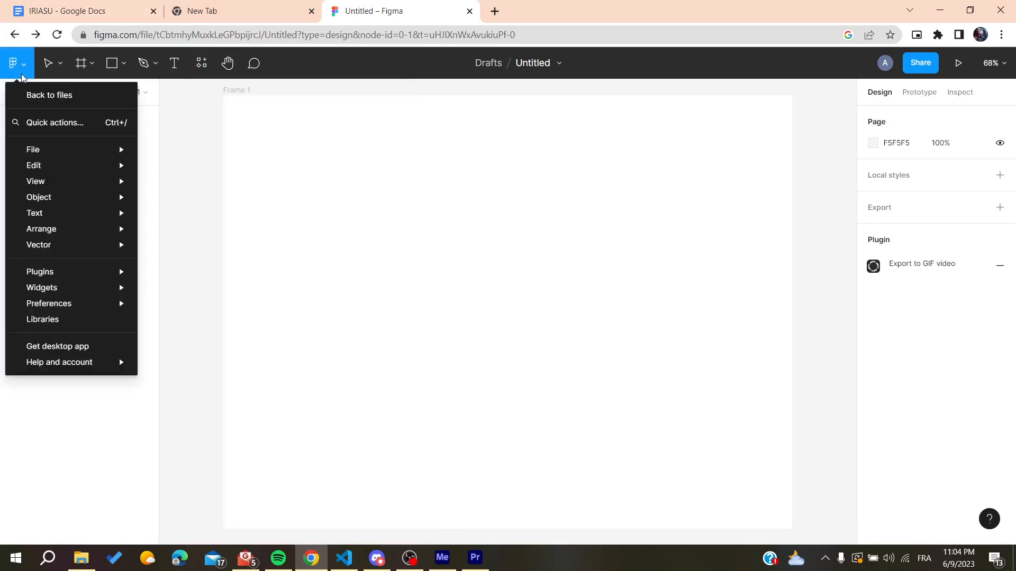
- Return to the Drafts file browser and dismiss the Plugins settings dialog
click(49, 96)
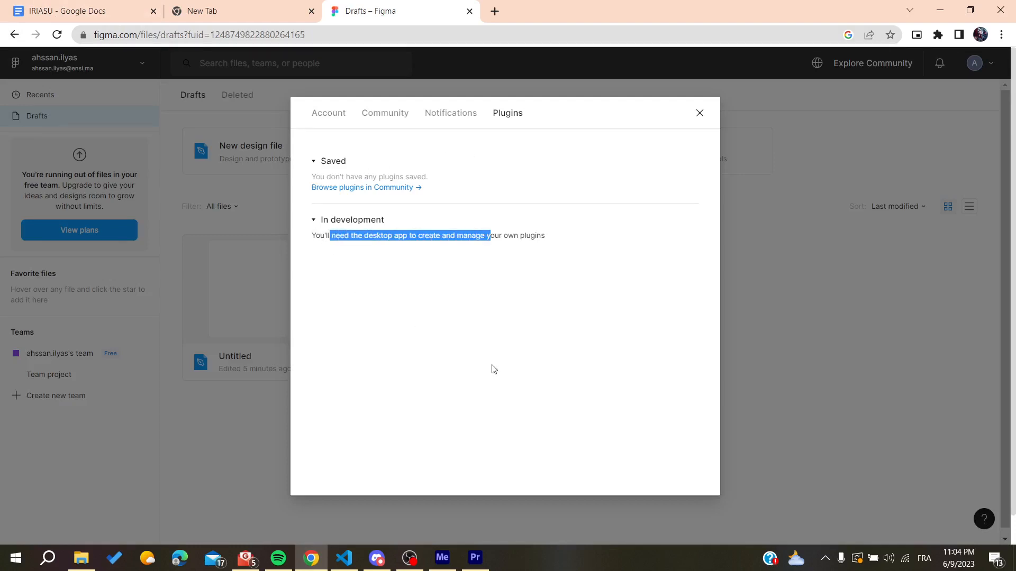
click(698, 112)
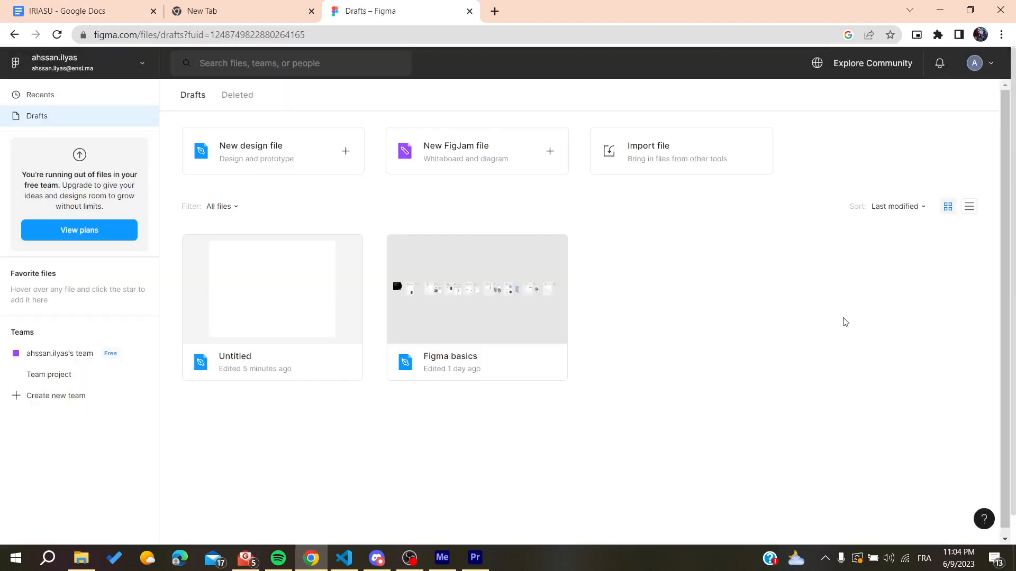
mouse_move(651, 227)
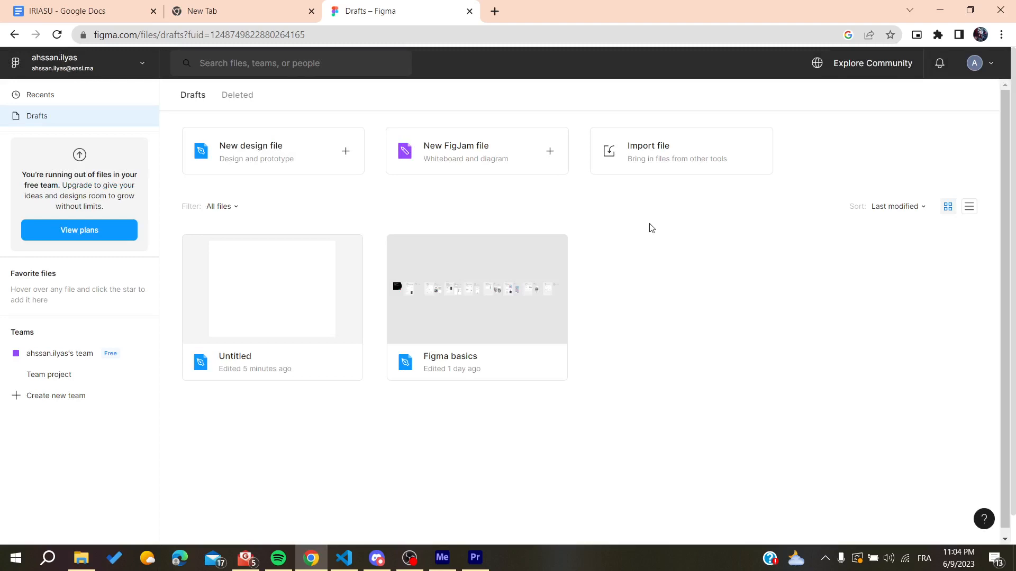